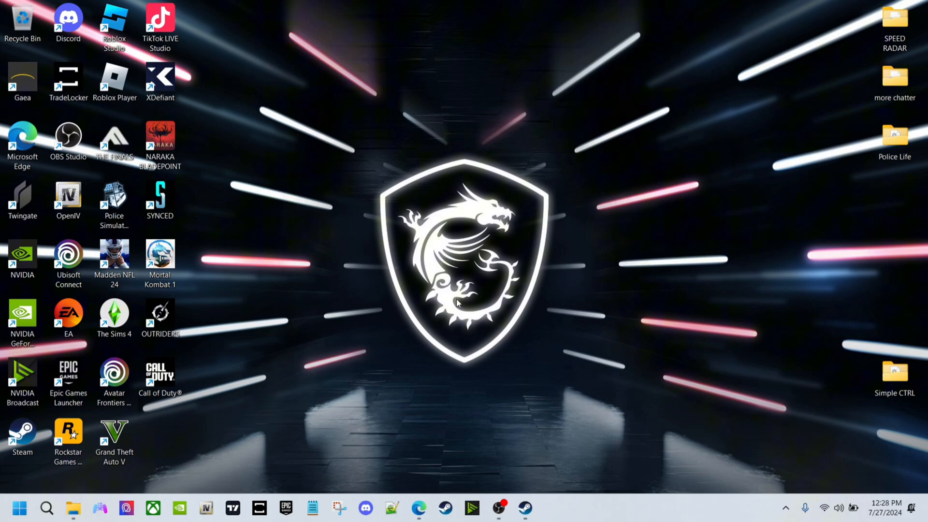
pyautogui.moveTo(94, 496)
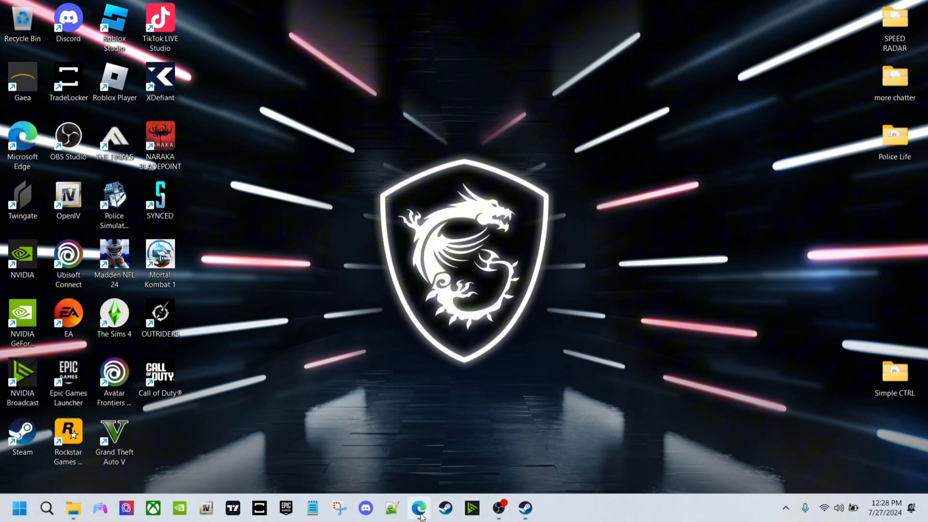
# Step: Bring up Edge showing the ScriptHookVDotNet v3.6.0 release notes on GitHub
pyautogui.click(418, 508)
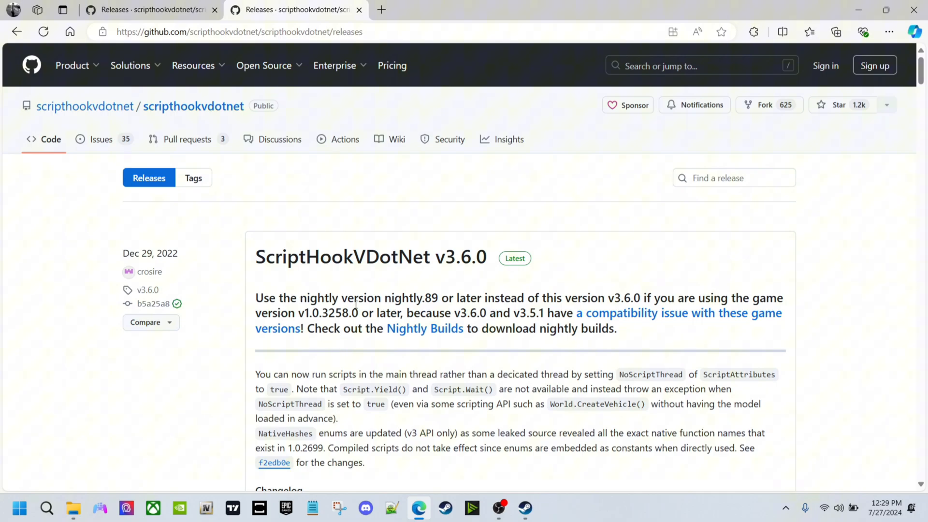
pyautogui.moveTo(421, 303)
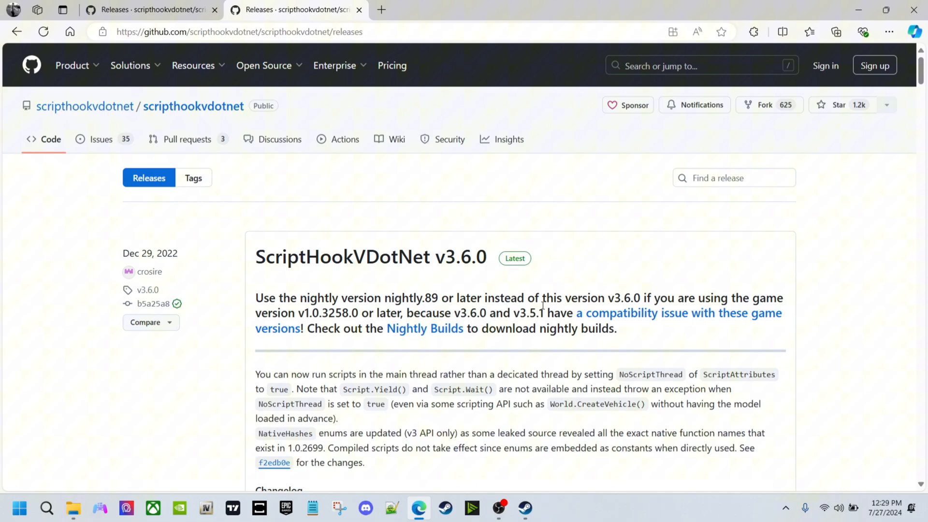
pyautogui.moveTo(381, 335)
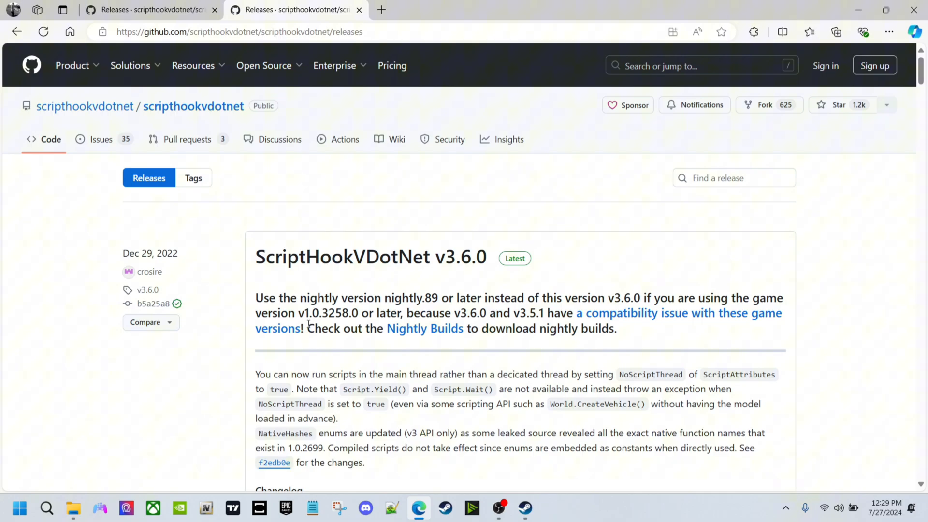
pyautogui.moveTo(421, 283)
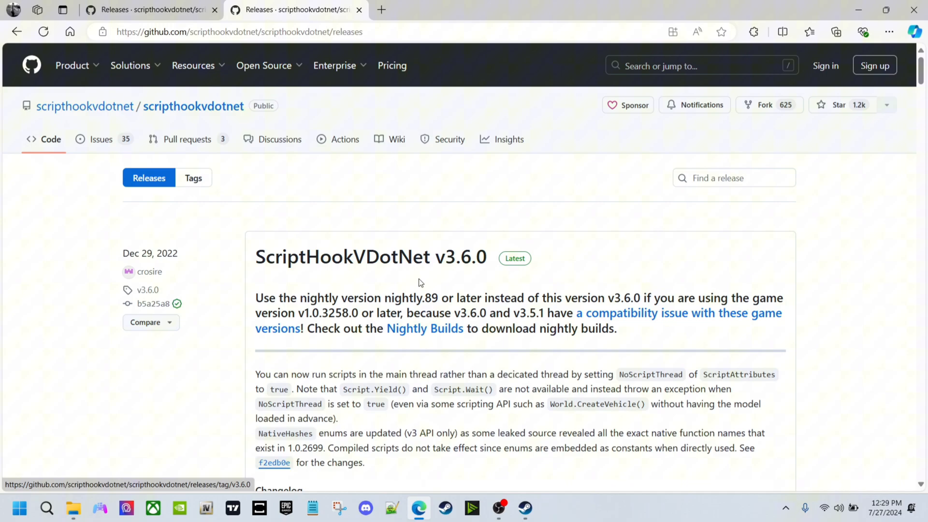
pyautogui.moveTo(302, 99)
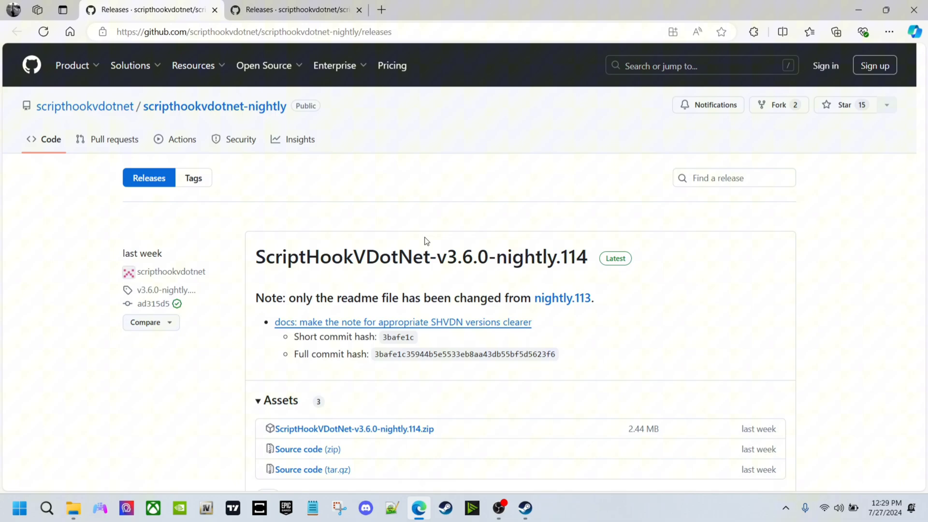
pyautogui.moveTo(236, 284)
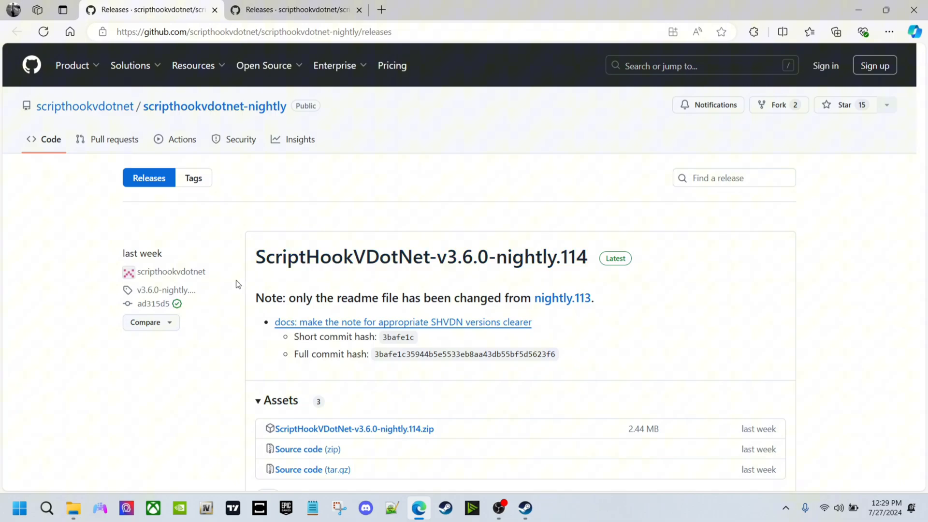
pyautogui.moveTo(354, 428)
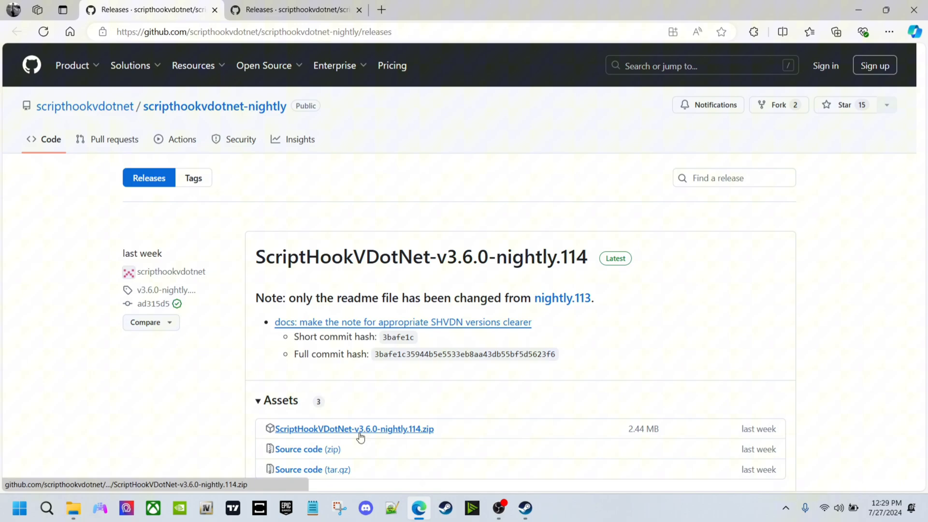
pyautogui.moveTo(821, 4)
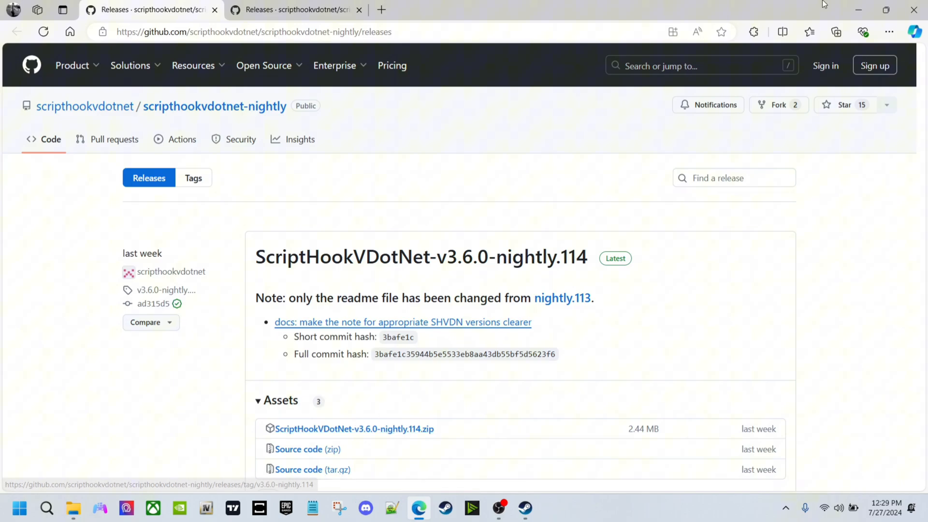
pyautogui.moveTo(569, 432)
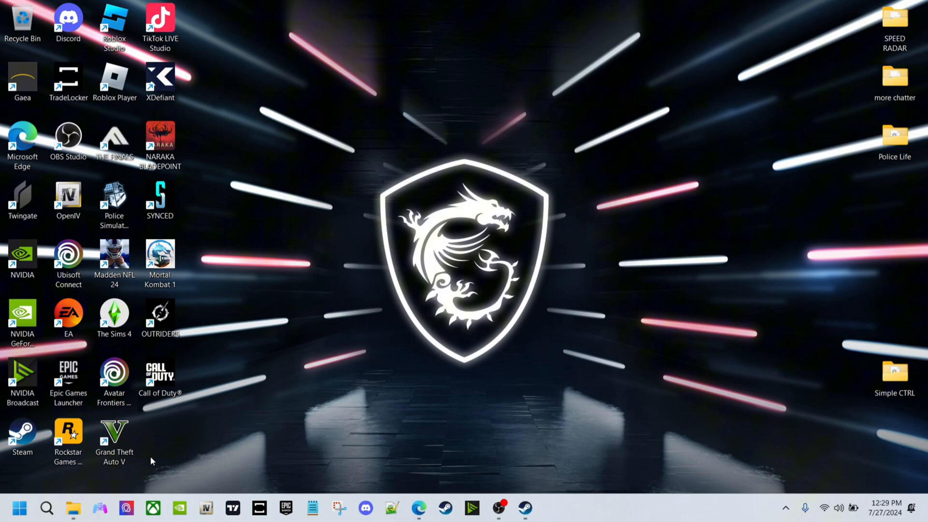
pyautogui.moveTo(72, 508)
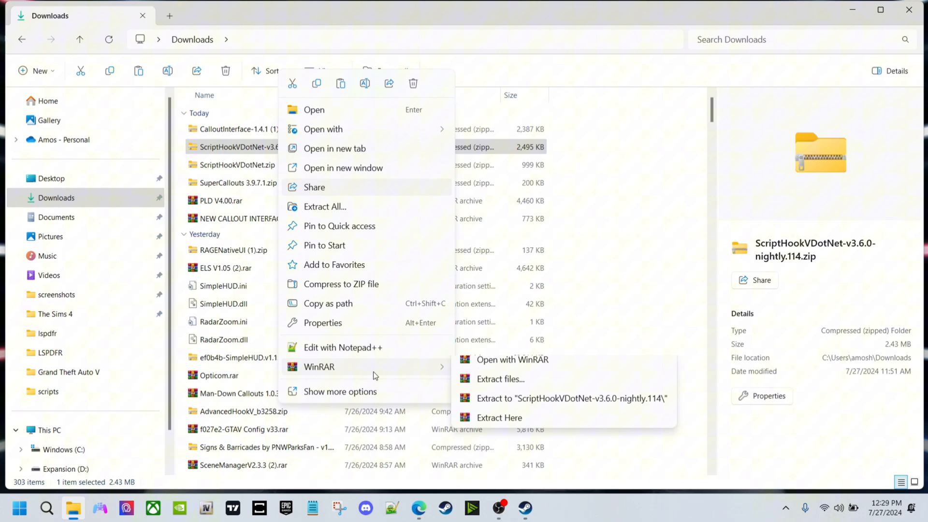
# Step: Open the nightly.114 zip in WinRAR and show the Grand Theft Auto V folder in Explorer
pyautogui.click(511, 360)
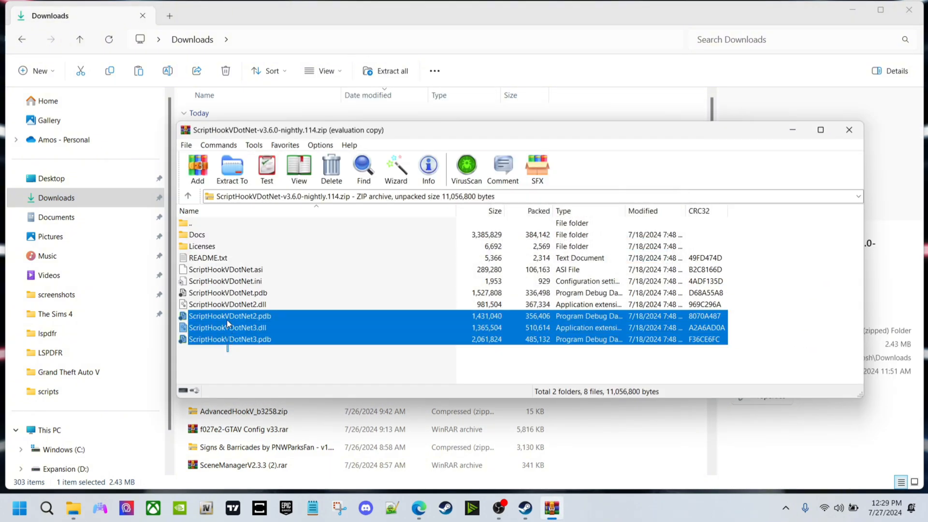
pyautogui.click(225, 269)
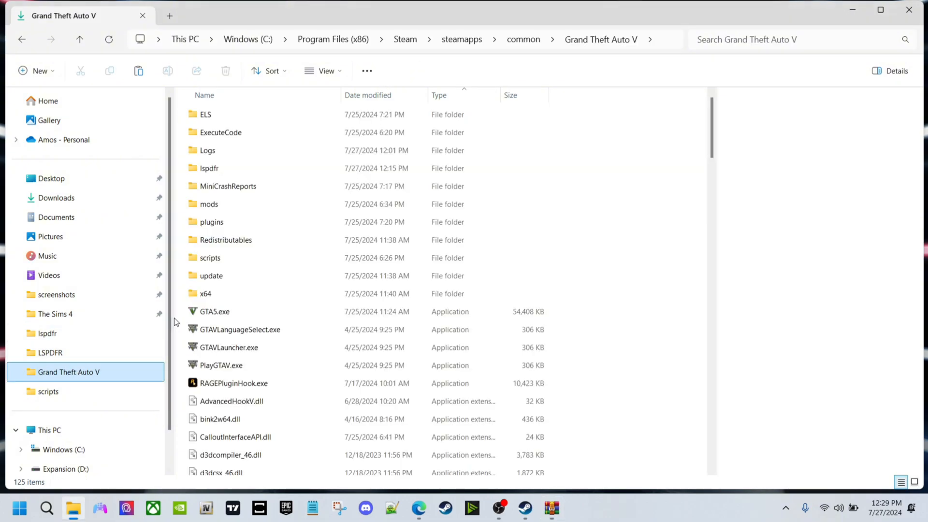
# Step: Drag the seven ScriptHookVDotNet files from WinRAR into the Grand Theft Auto V folder
pyautogui.scroll(-3)
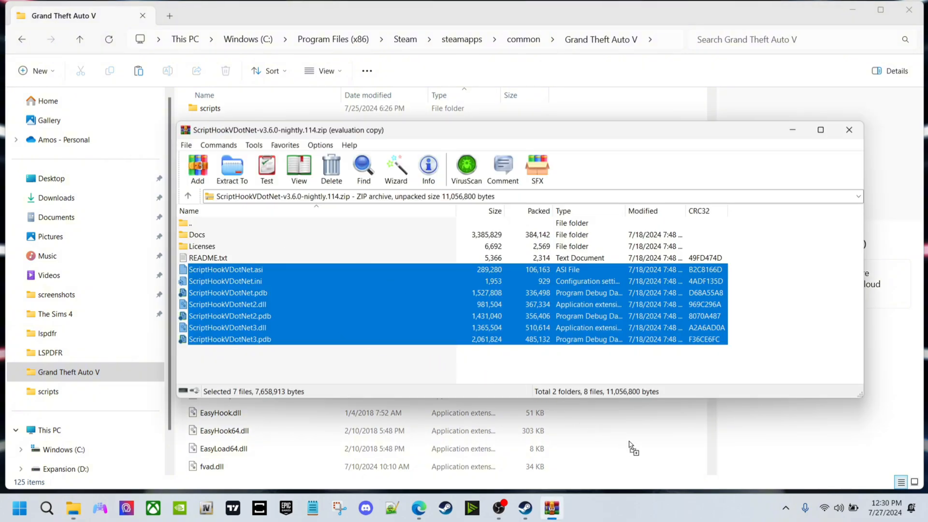
pyautogui.click(230, 316)
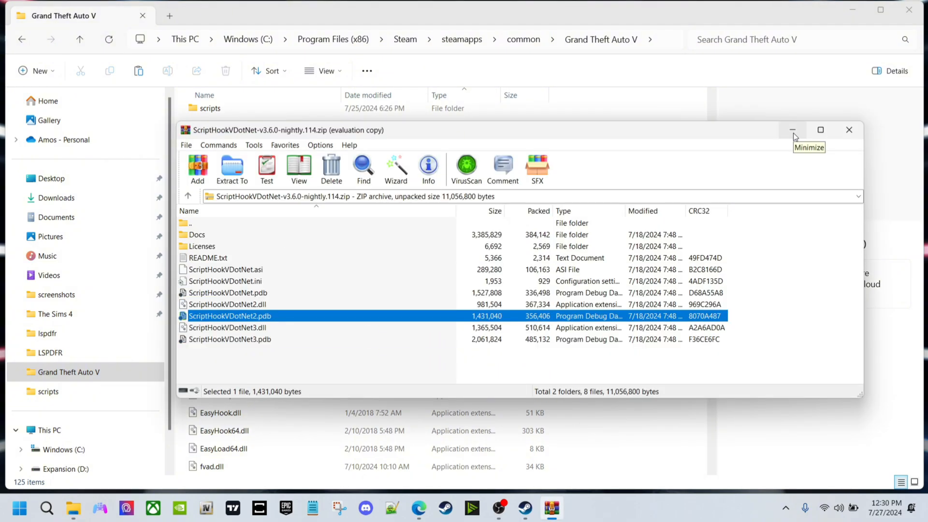
pyautogui.moveTo(795, 133)
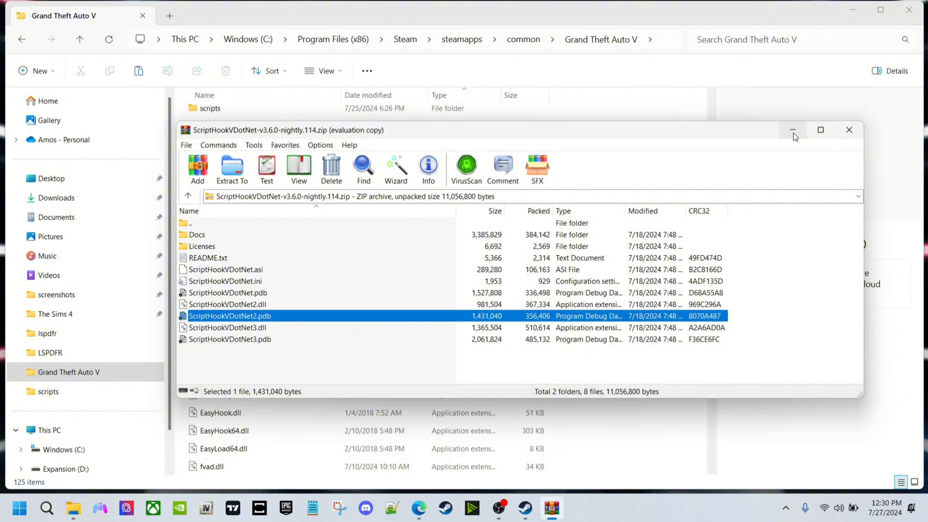